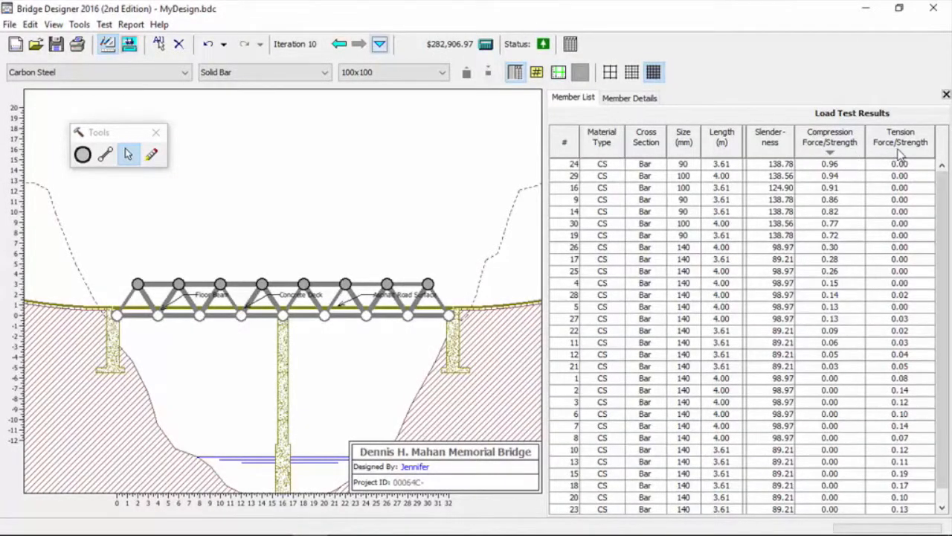
Step: Sort the Member List by tension force/strength ratio, highest first
{"action": "left_click", "coordinate": [901, 143]}
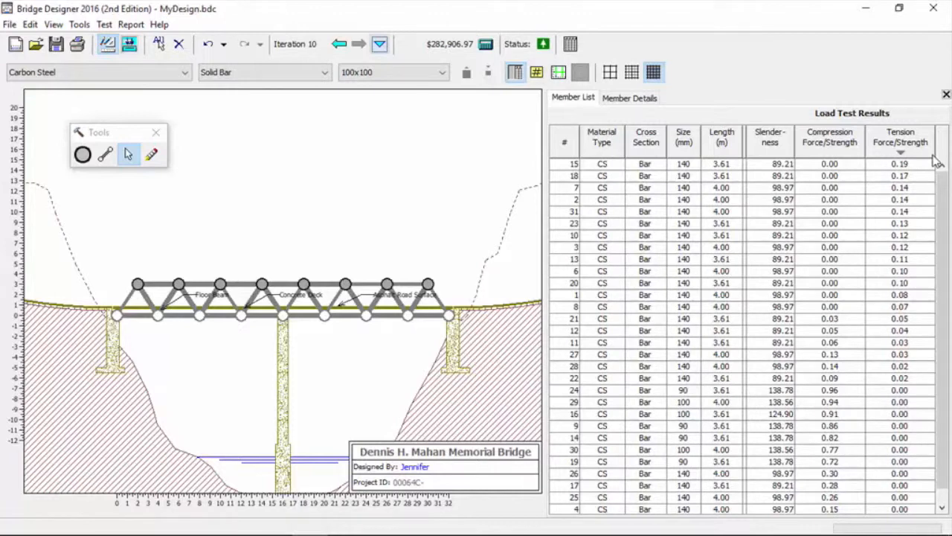
{"action": "mouse_move", "coordinate": [904, 226]}
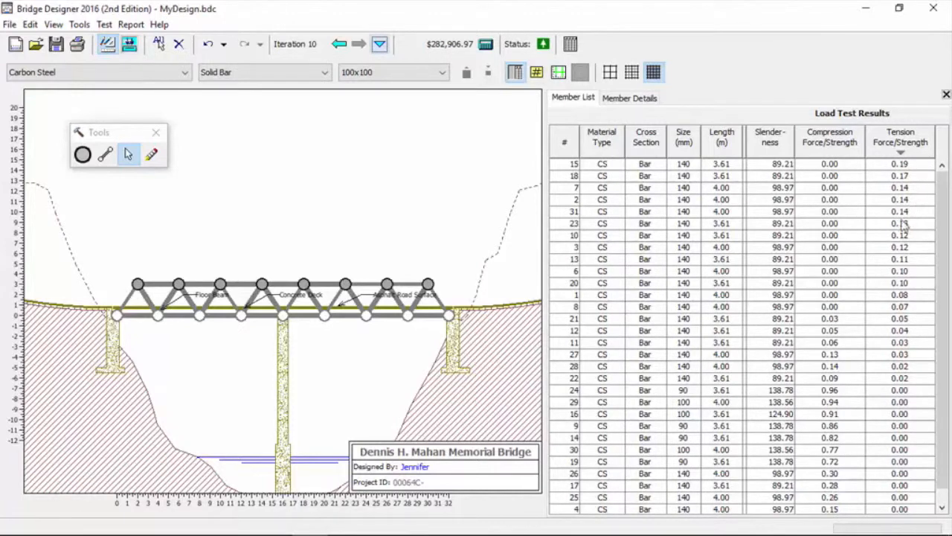
{"action": "mouse_move", "coordinate": [845, 311]}
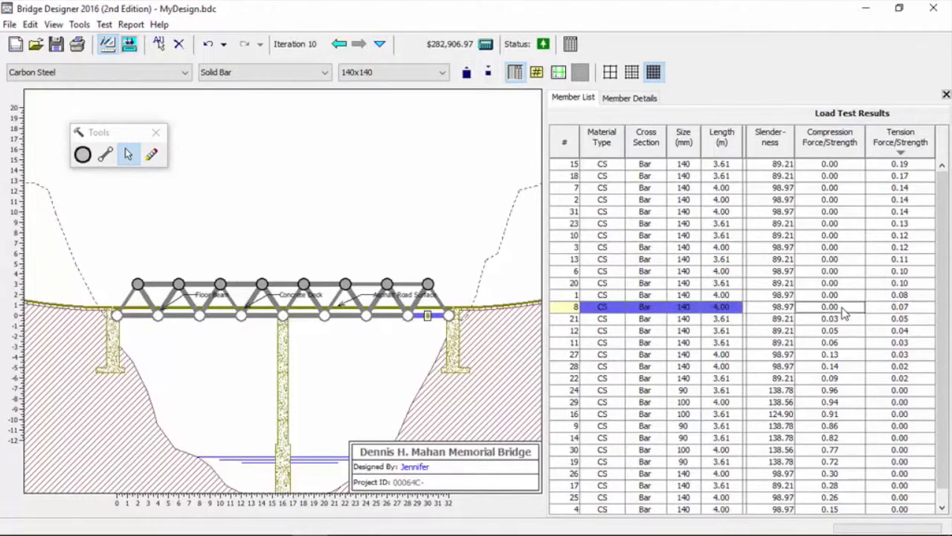
{"action": "mouse_move", "coordinate": [934, 308]}
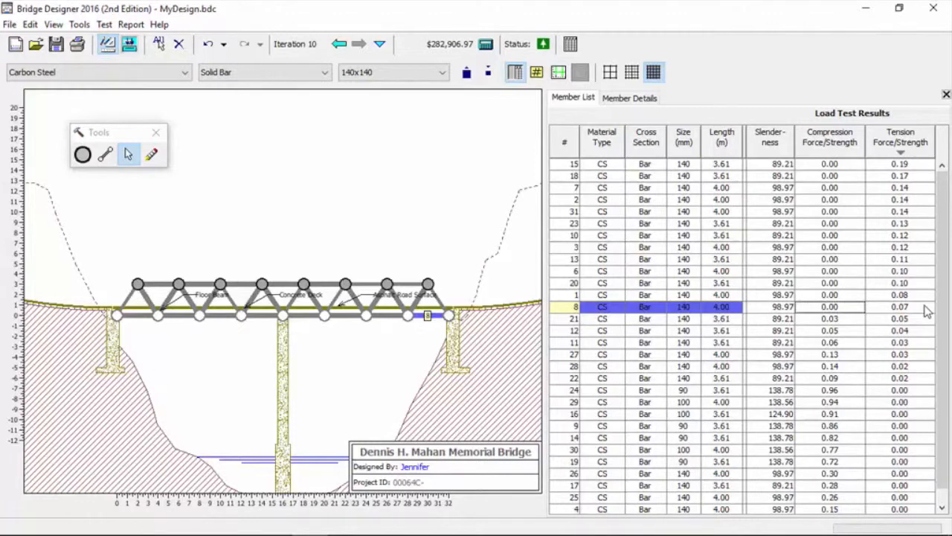
{"action": "mouse_move", "coordinate": [875, 293]}
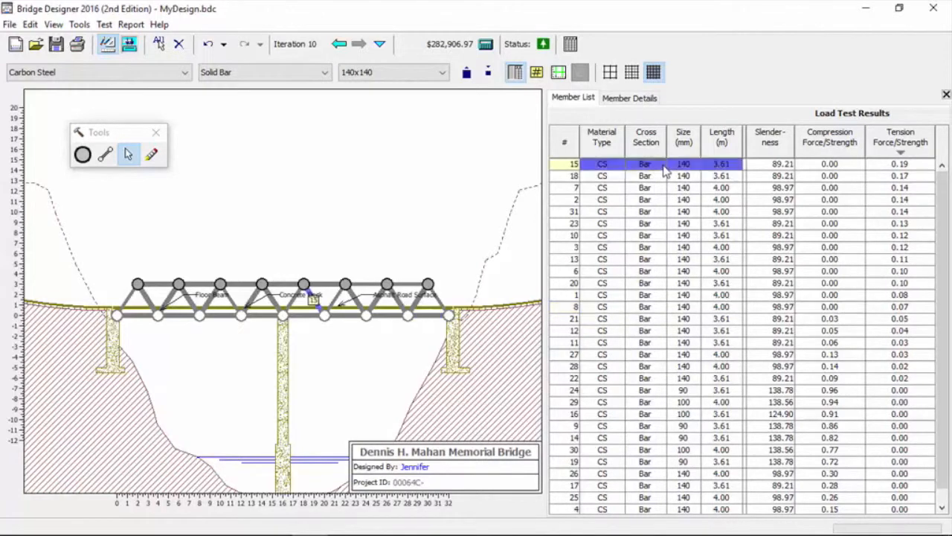
{"action": "mouse_move", "coordinate": [498, 84]}
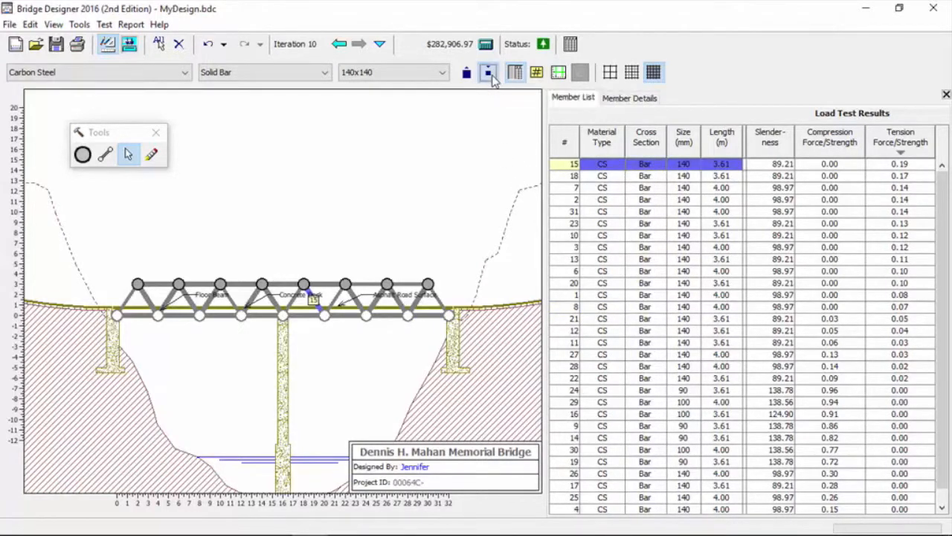
Step: Shrink member 15 to a 60x60 bar and load-test the bridge, cost about $280,012
{"action": "left_click", "coordinate": [488, 72]}
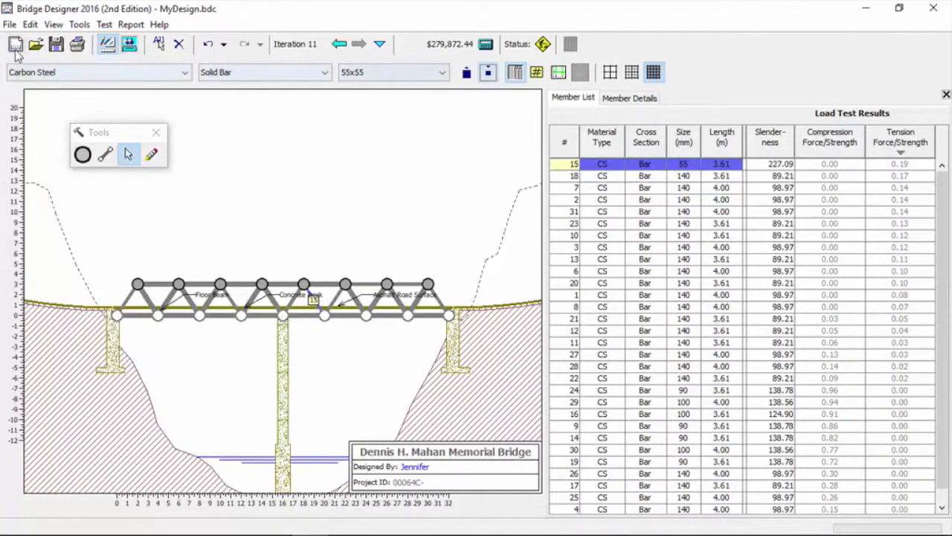
{"action": "left_click", "coordinate": [128, 44]}
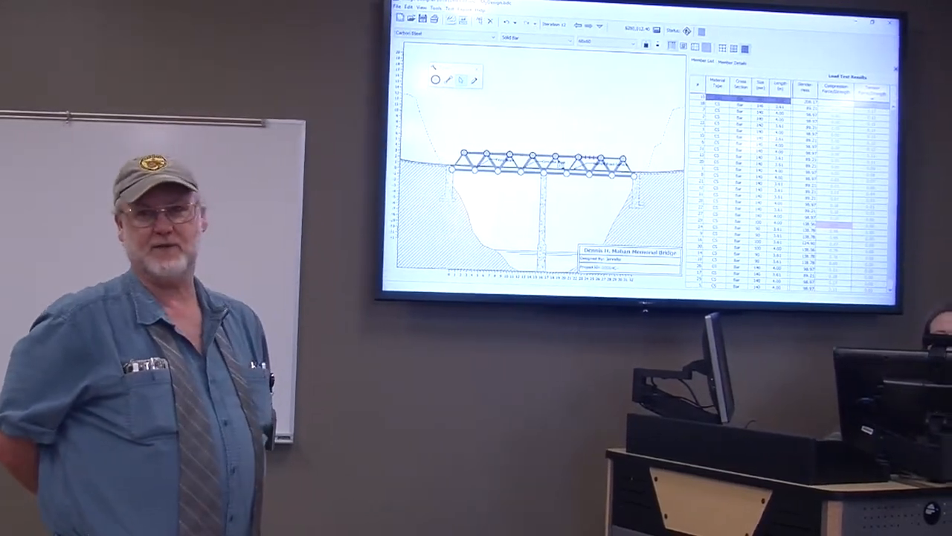
{"action": "left_click", "coordinate": [128, 44]}
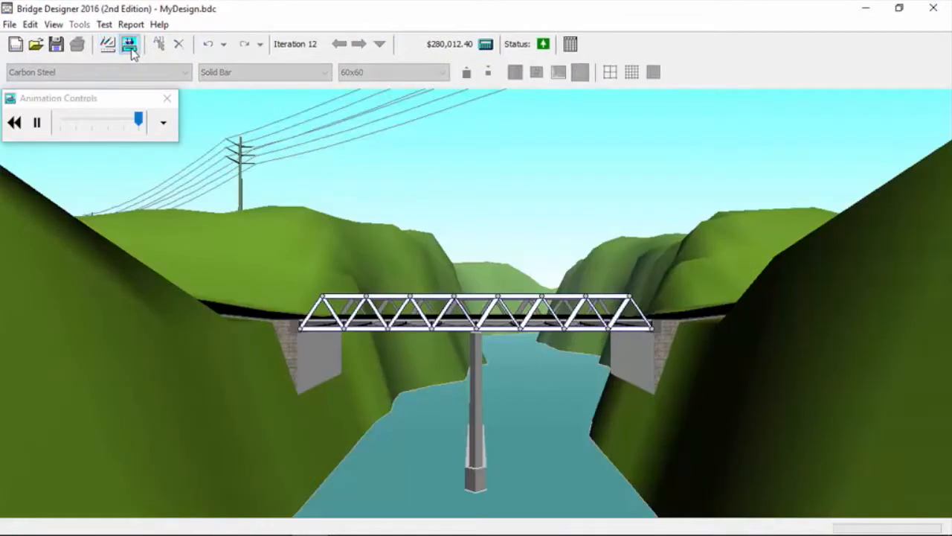
{"action": "left_click", "coordinate": [107, 44]}
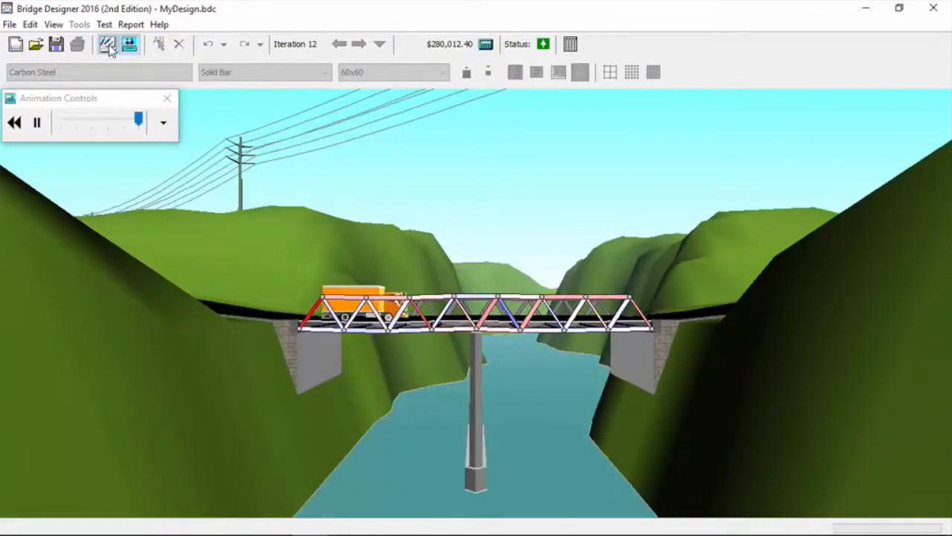
{"action": "left_click", "coordinate": [128, 45]}
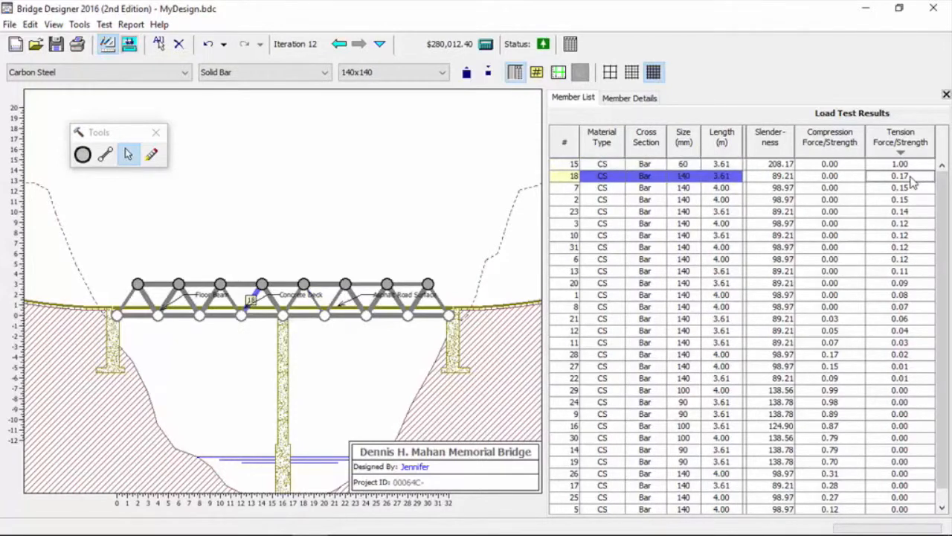
{"action": "mouse_move", "coordinate": [488, 72]}
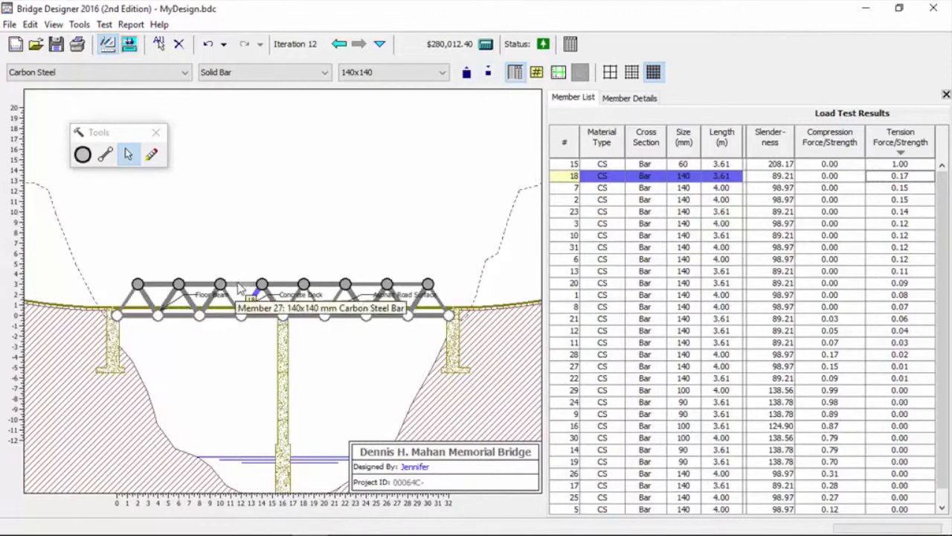
Step: Slim bottom-chord member 4 to 50x50 and run the load test, which fails
{"action": "left_click", "coordinate": [241, 284]}
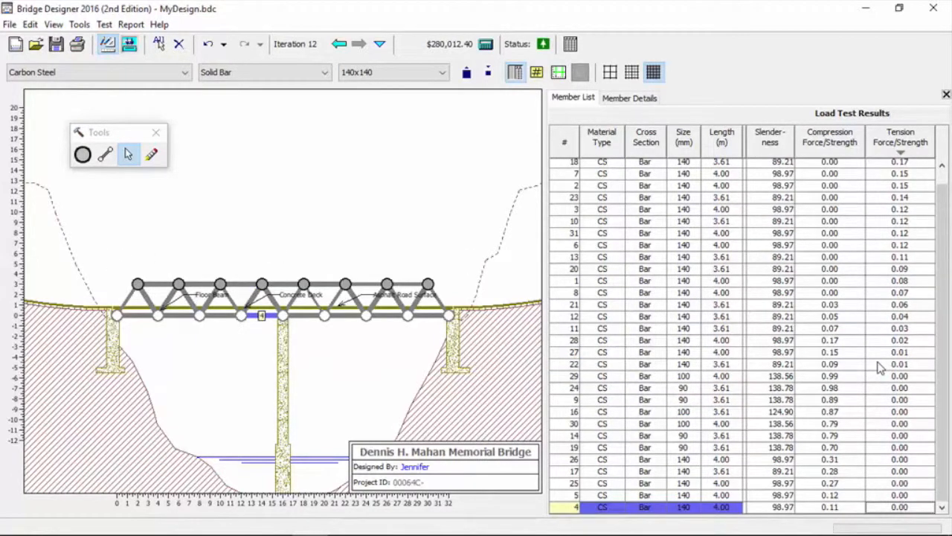
{"action": "mouse_move", "coordinate": [811, 452]}
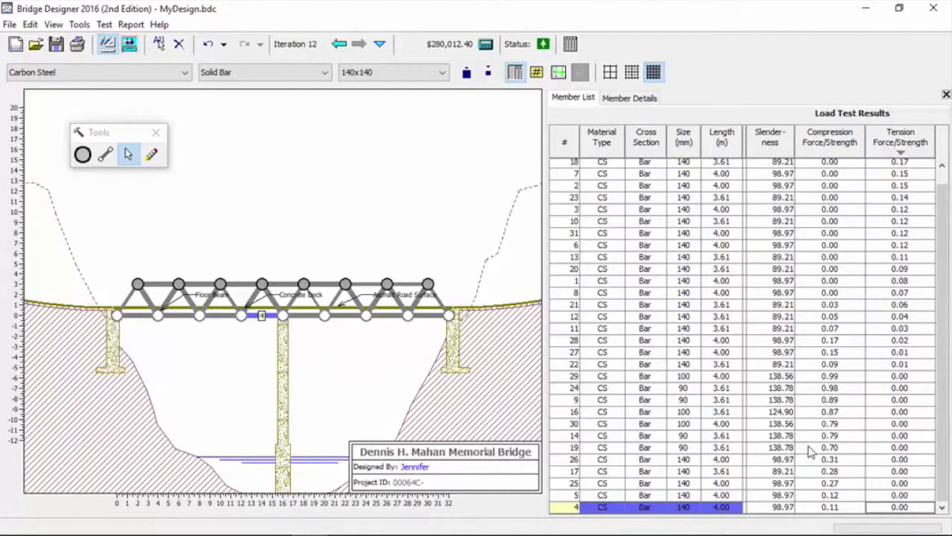
{"action": "mouse_move", "coordinate": [821, 514]}
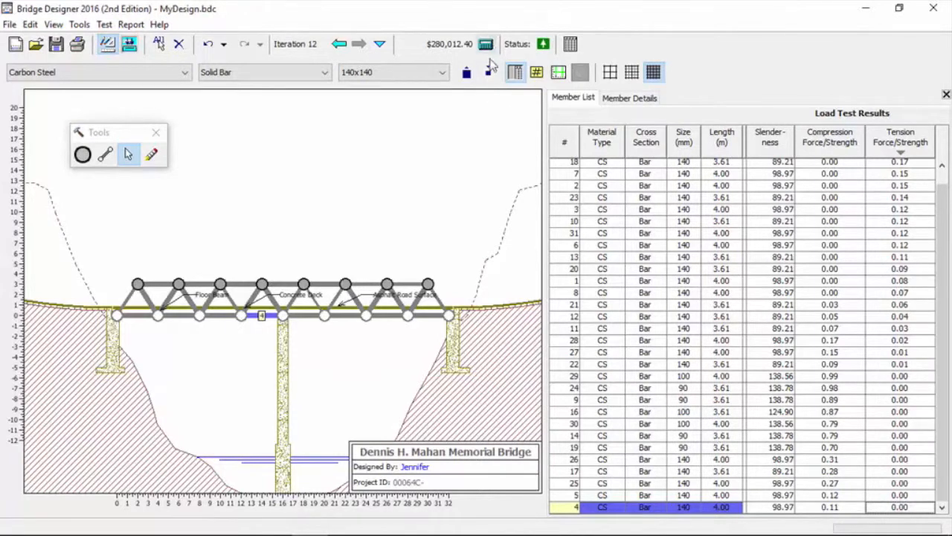
{"action": "left_click", "coordinate": [488, 71]}
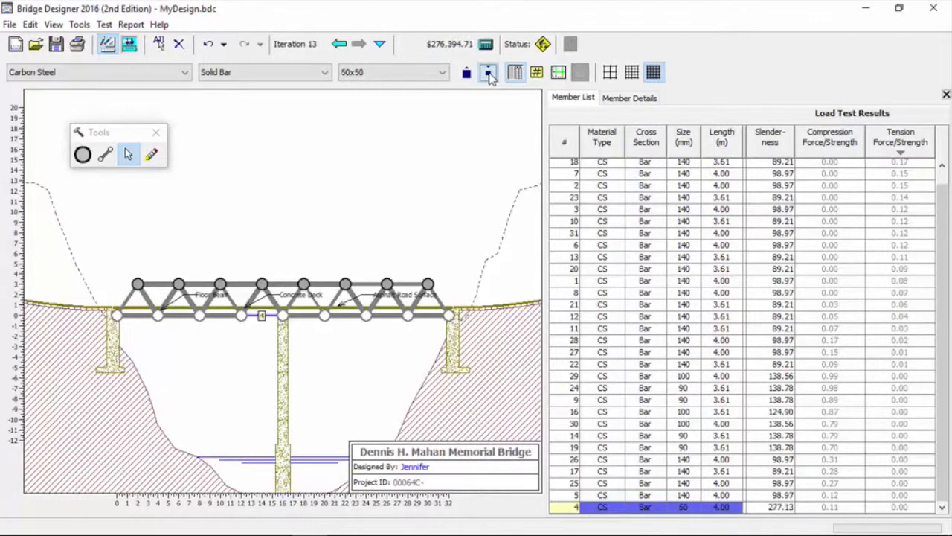
{"action": "left_click", "coordinate": [488, 72]}
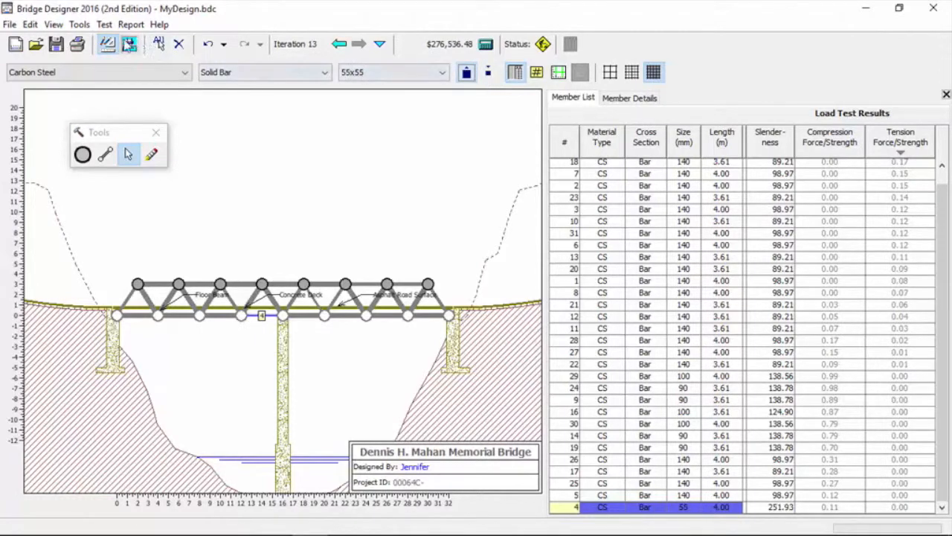
{"action": "left_click", "coordinate": [128, 45]}
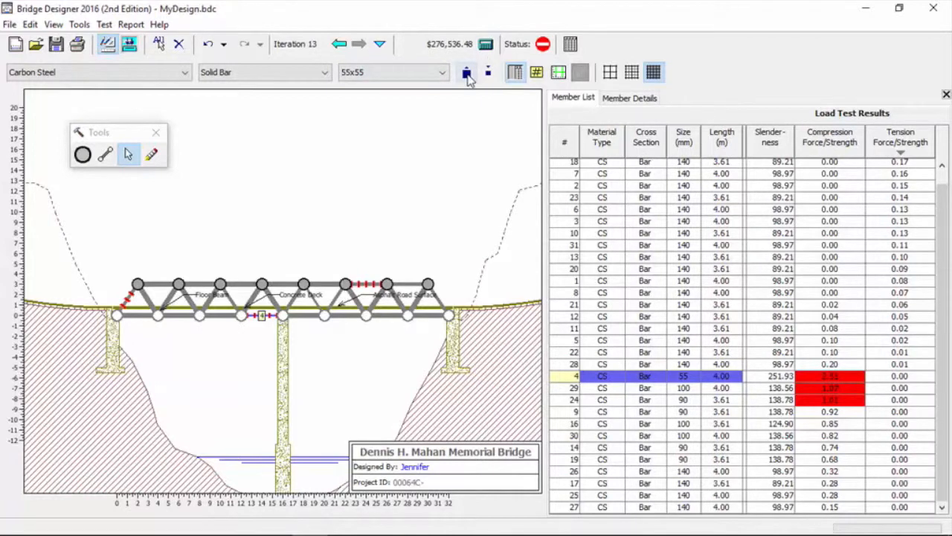
Step: Enlarge the failing member two sizes up to 65x65
{"action": "left_click", "coordinate": [468, 72]}
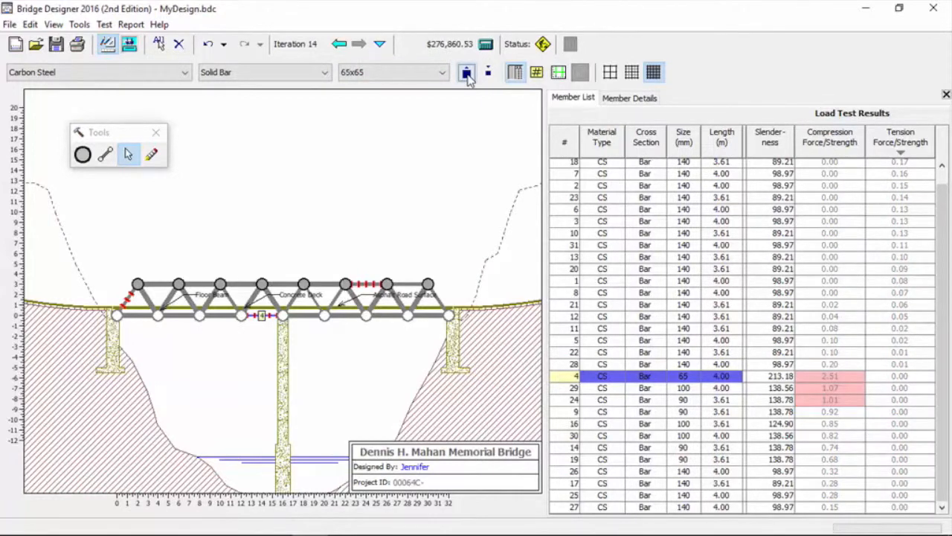
{"action": "left_click", "coordinate": [390, 71]}
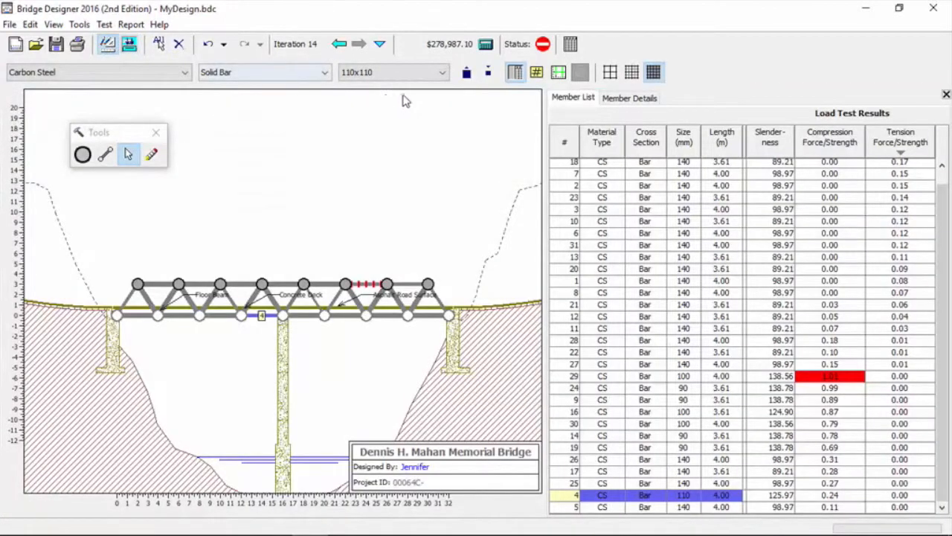
Step: Enlarge the red compression members until the bridge passes at about $281,175
{"action": "left_click", "coordinate": [467, 71]}
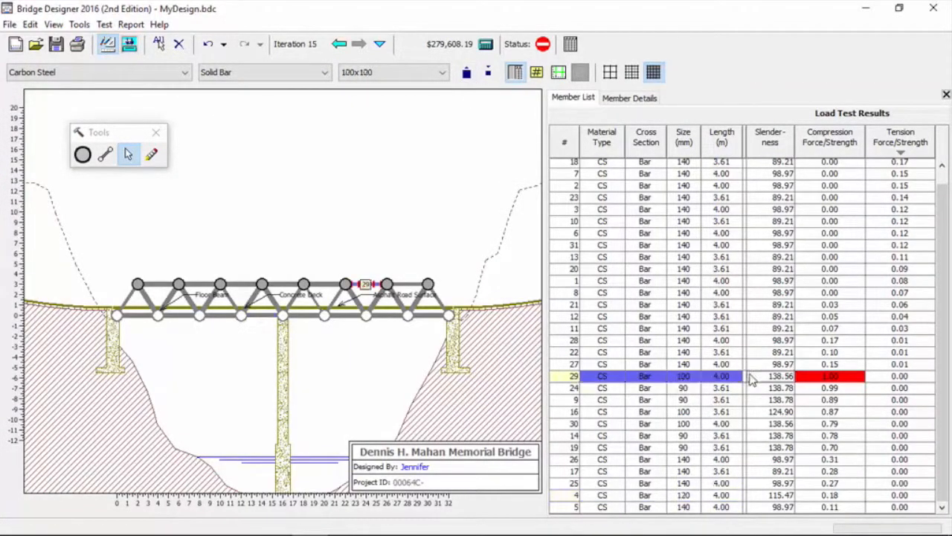
{"action": "left_click", "coordinate": [465, 71]}
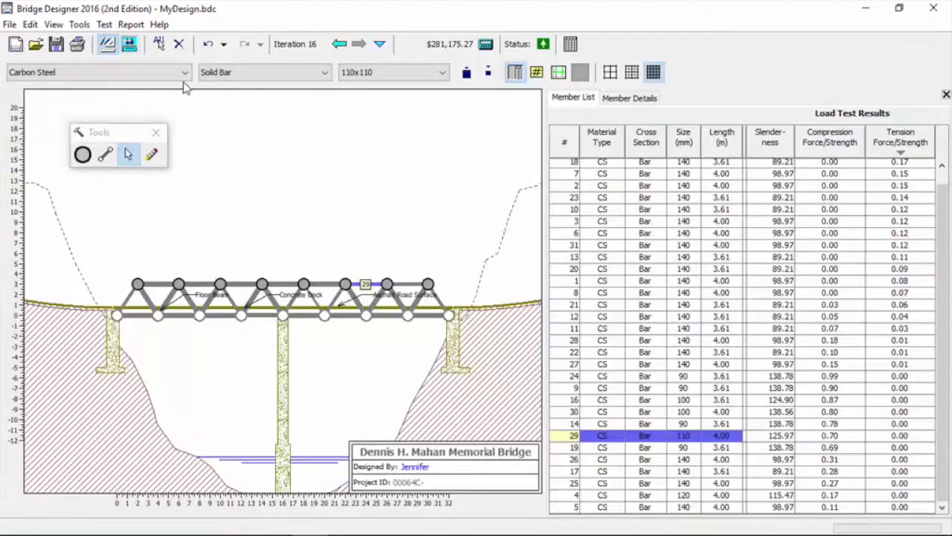
{"action": "mouse_move", "coordinate": [691, 315]}
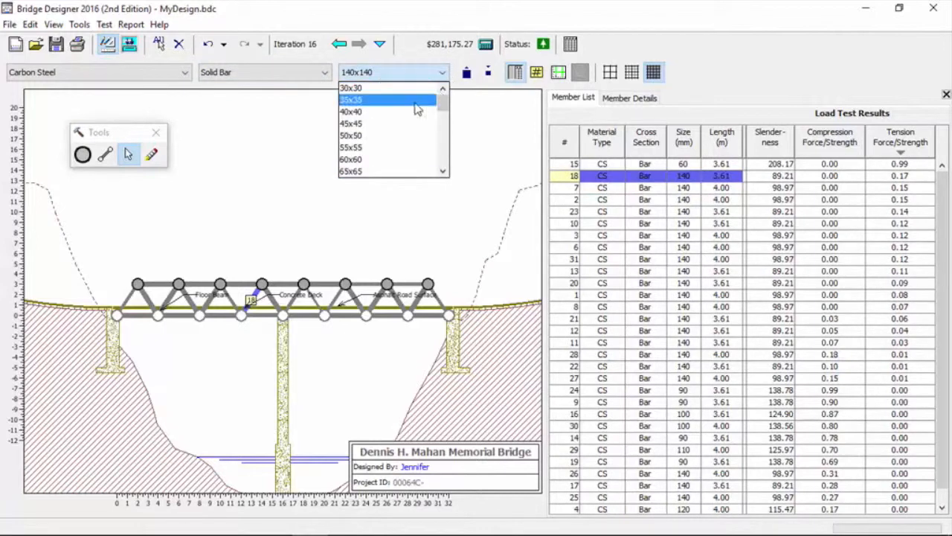
Step: Set member 18 to a 30x30 bar and load-test, cost about $277,623
{"action": "left_click", "coordinate": [351, 148]}
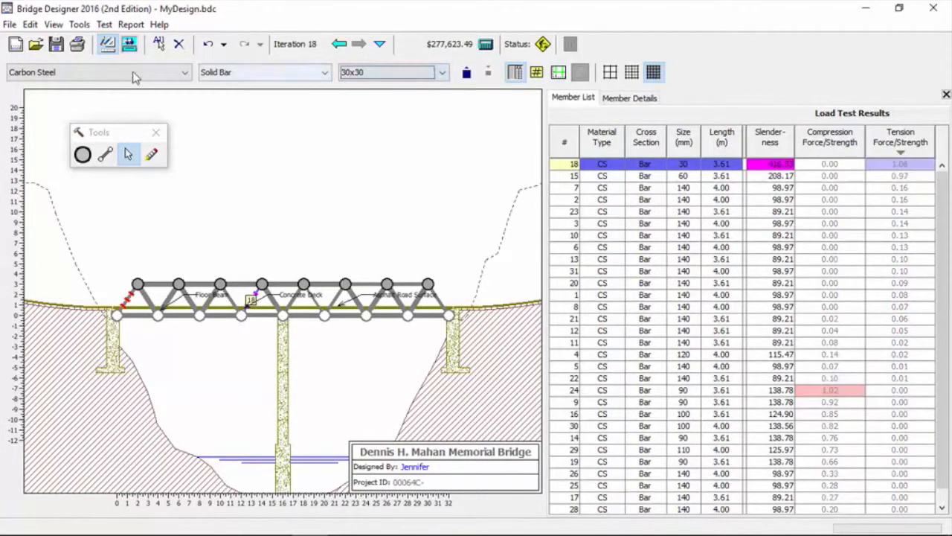
{"action": "left_click", "coordinate": [128, 44]}
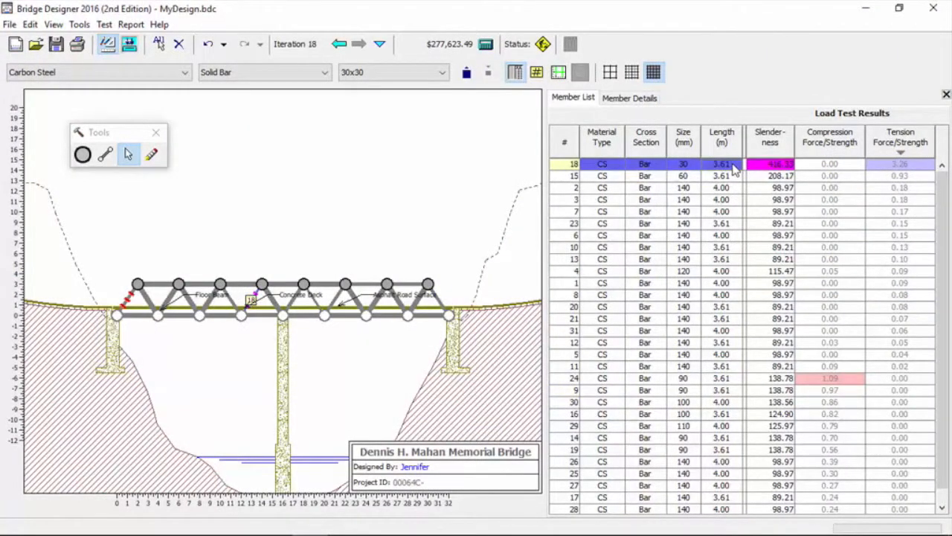
Step: Grow member 18 back to 100x100 and retest, passing at about $278,838
{"action": "left_click", "coordinate": [466, 71]}
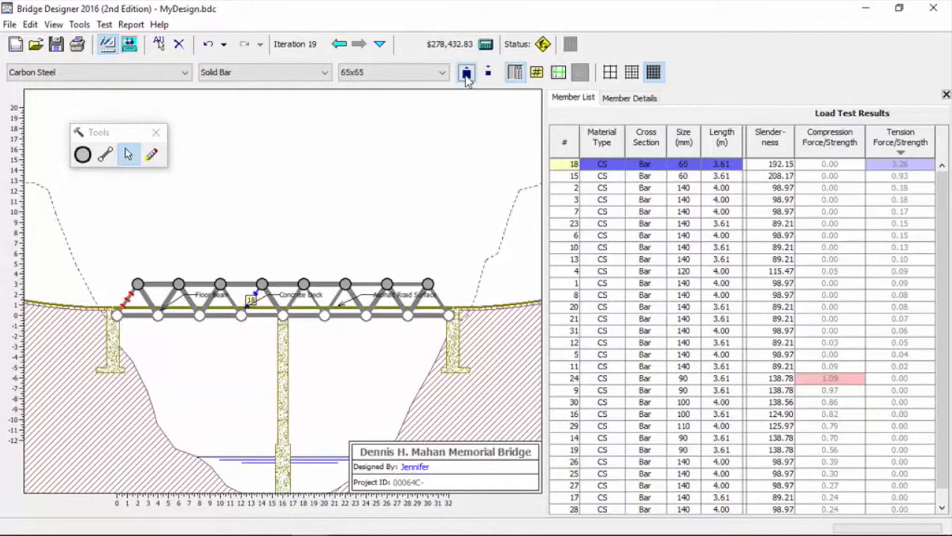
{"action": "left_click", "coordinate": [393, 72]}
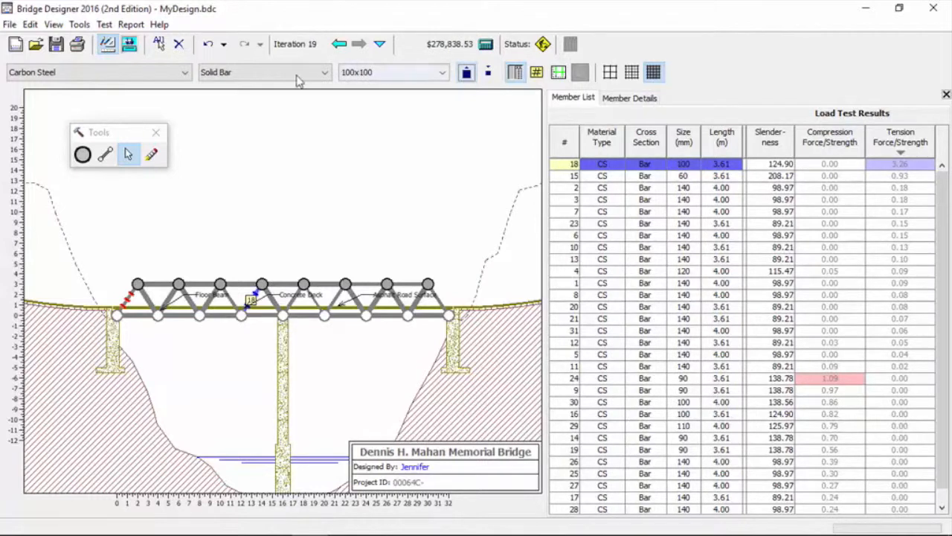
{"action": "left_click", "coordinate": [129, 44]}
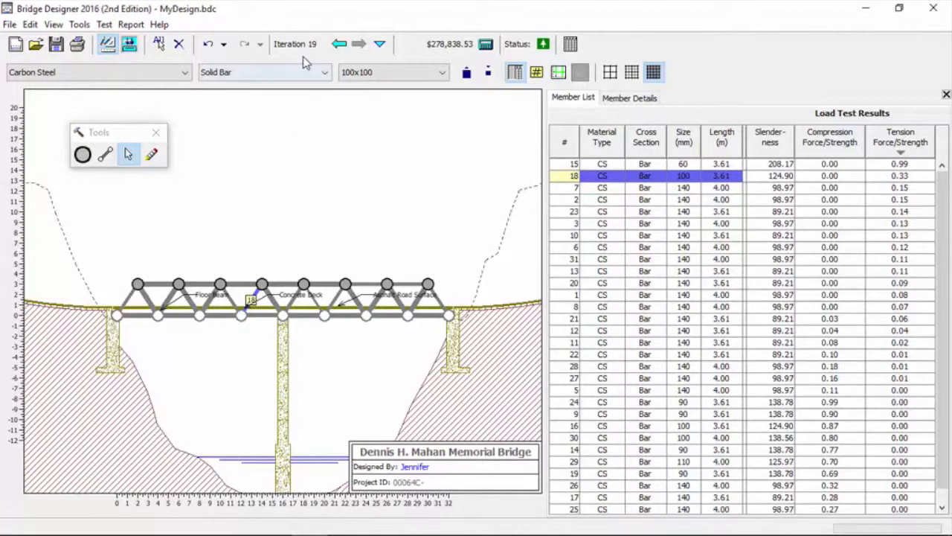
{"action": "mouse_move", "coordinate": [309, 131]}
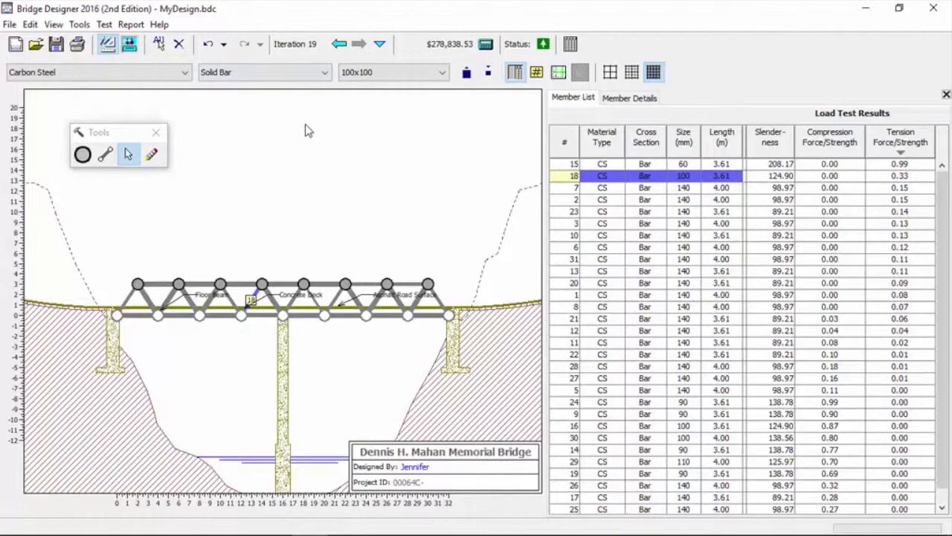